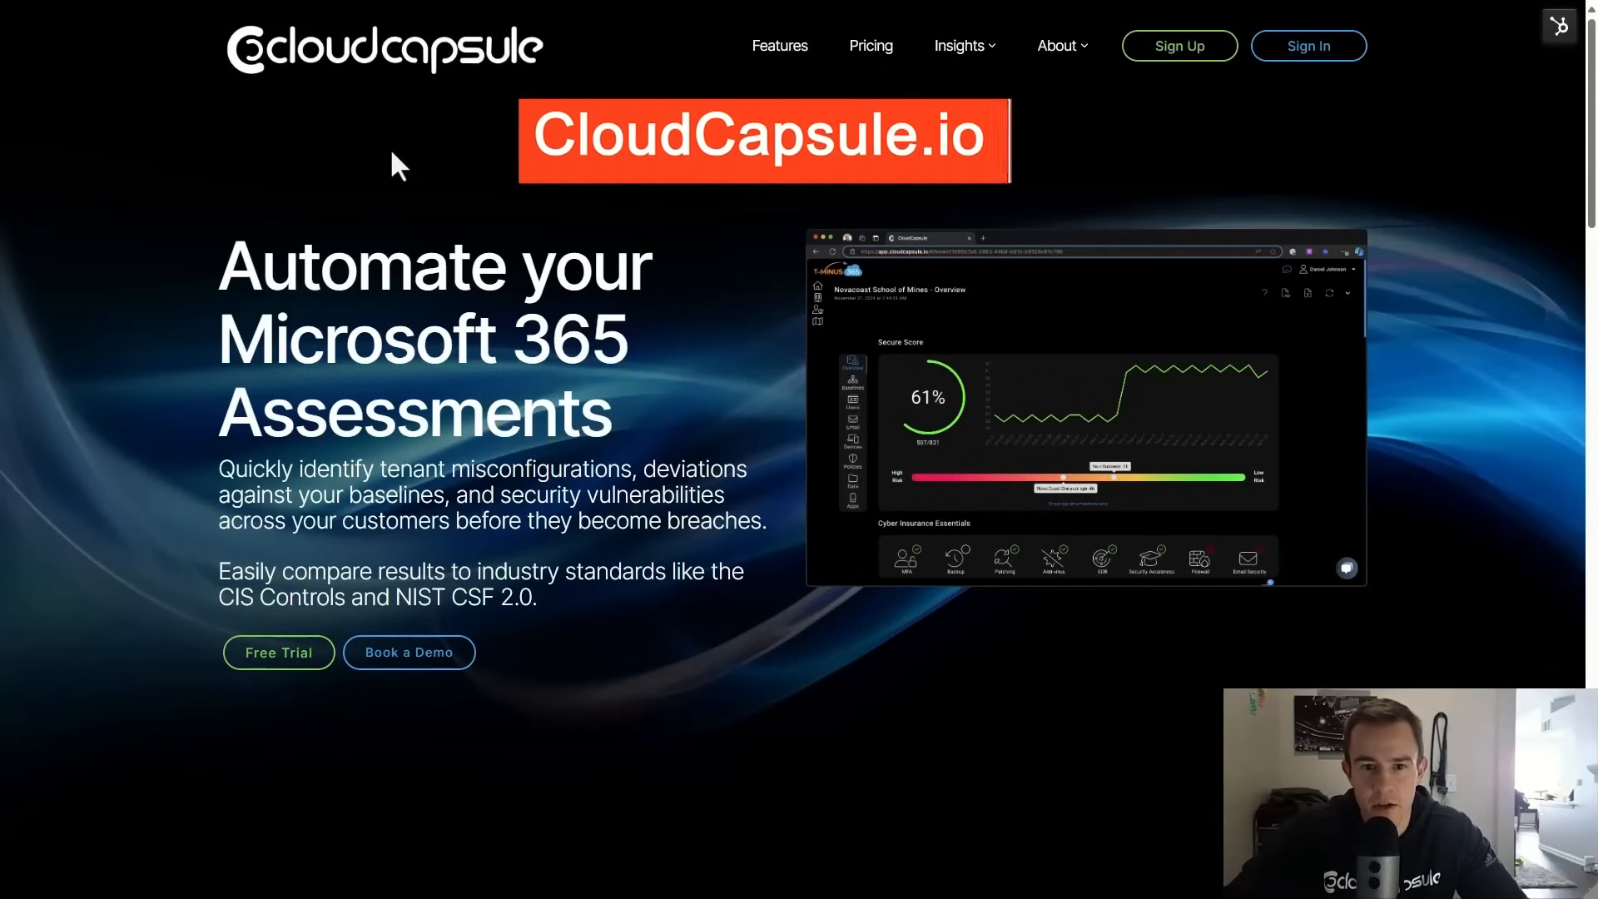
Sign in to the CloudCapsule dashboard for the T-Minus 365 tenant.
{"action": "scroll", "scroll_direction": "down", "scroll_amount": 3}
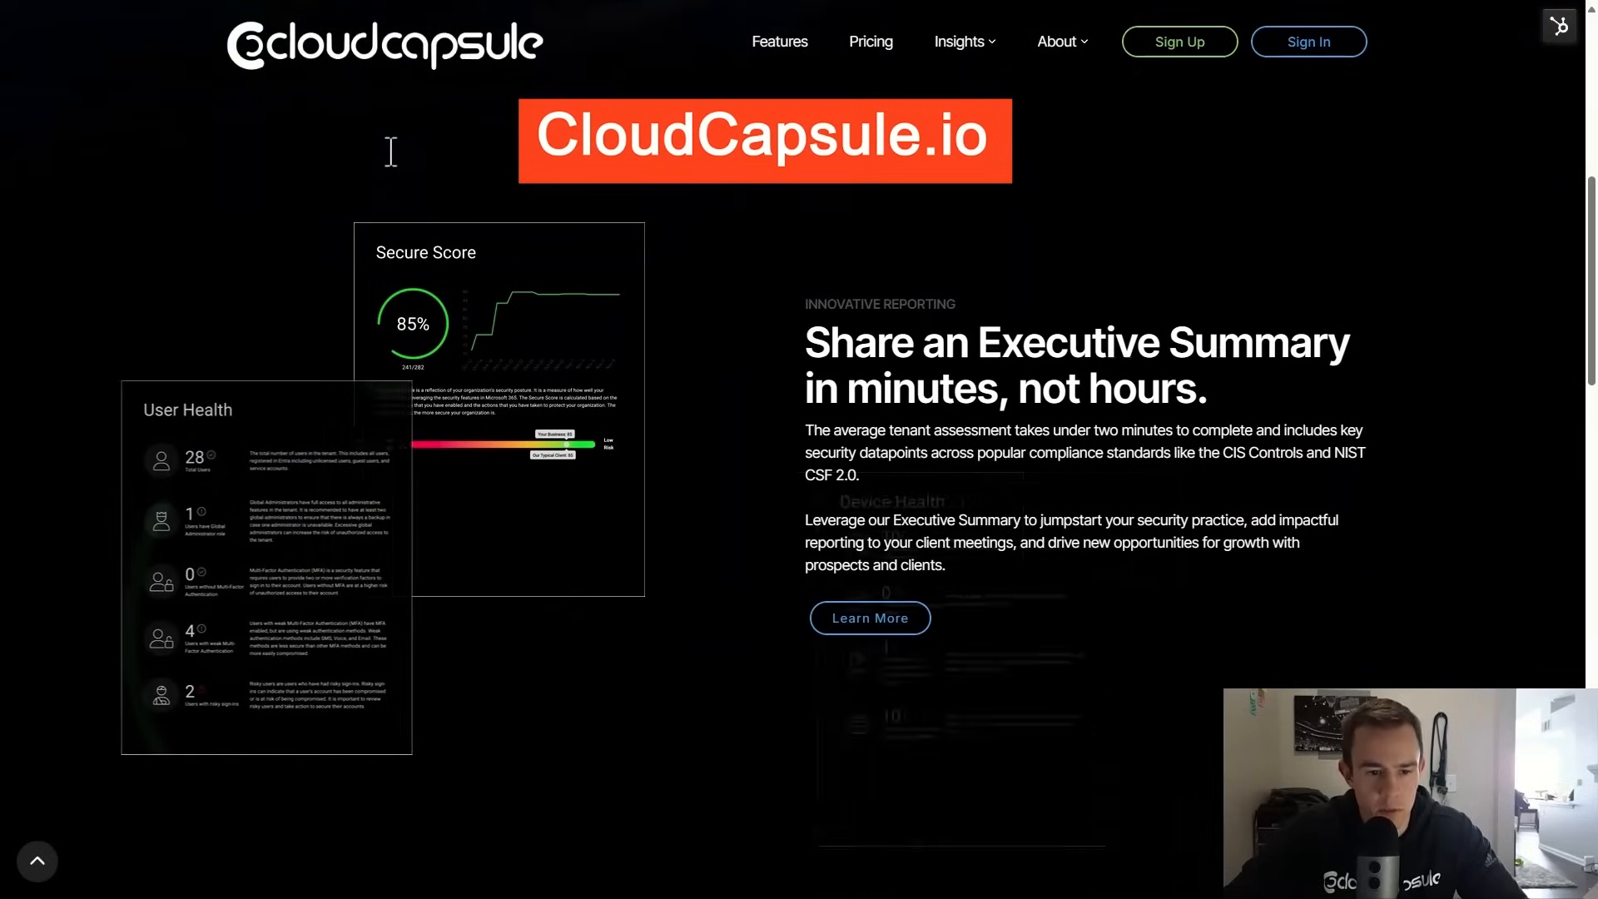
{"action": "scroll", "scroll_direction": "down", "scroll_amount": 3}
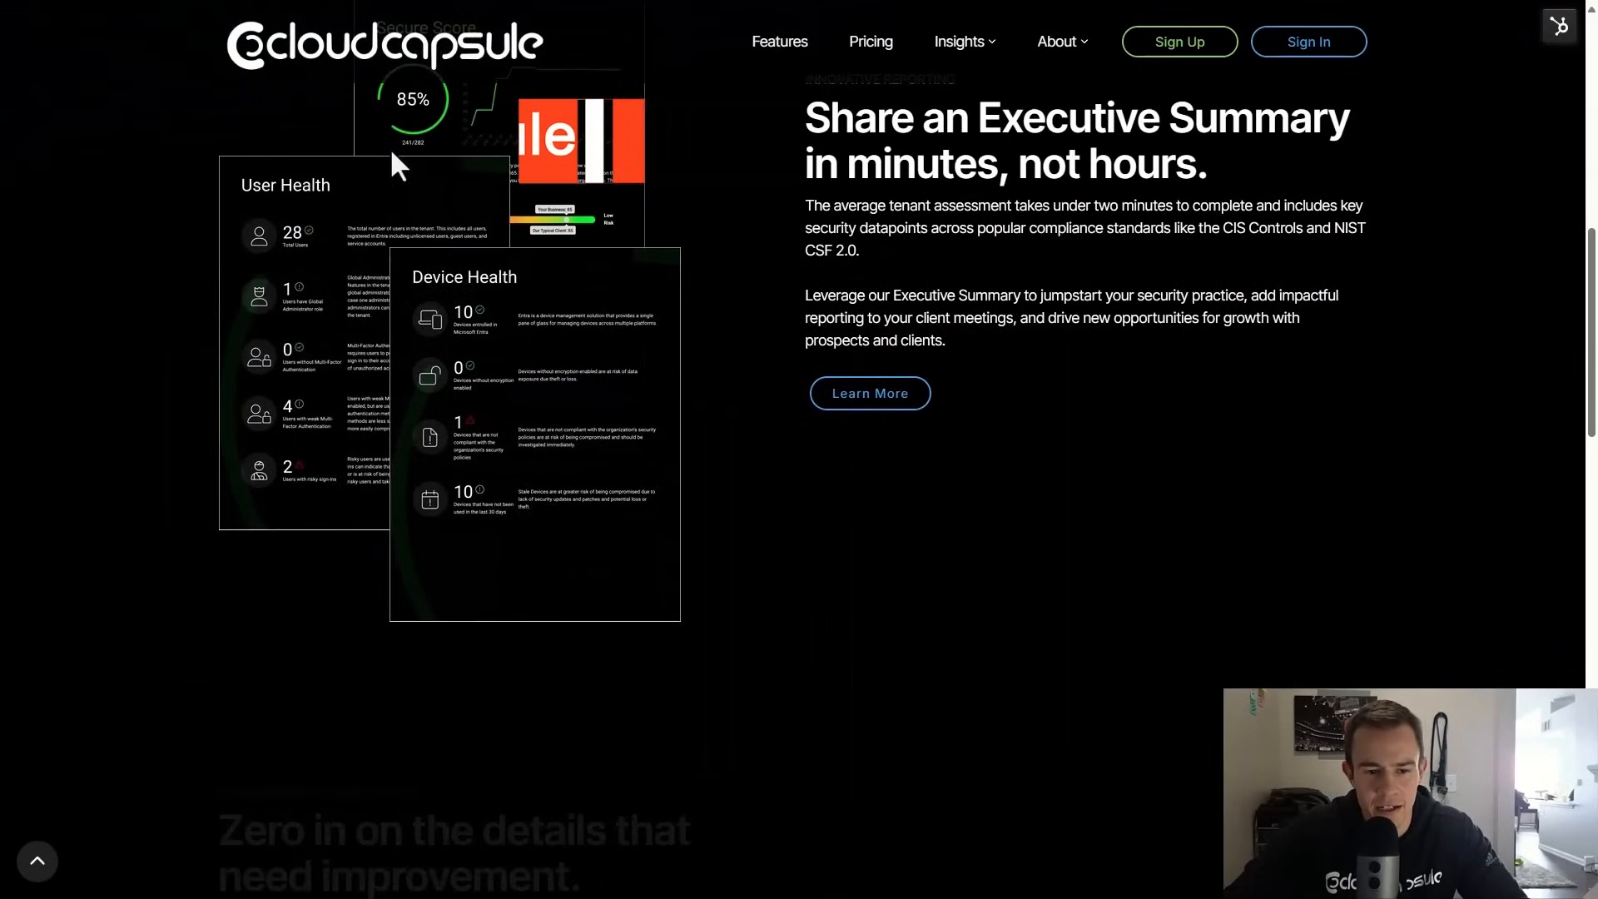
{"action": "scroll", "scroll_direction": "down", "scroll_amount": 3}
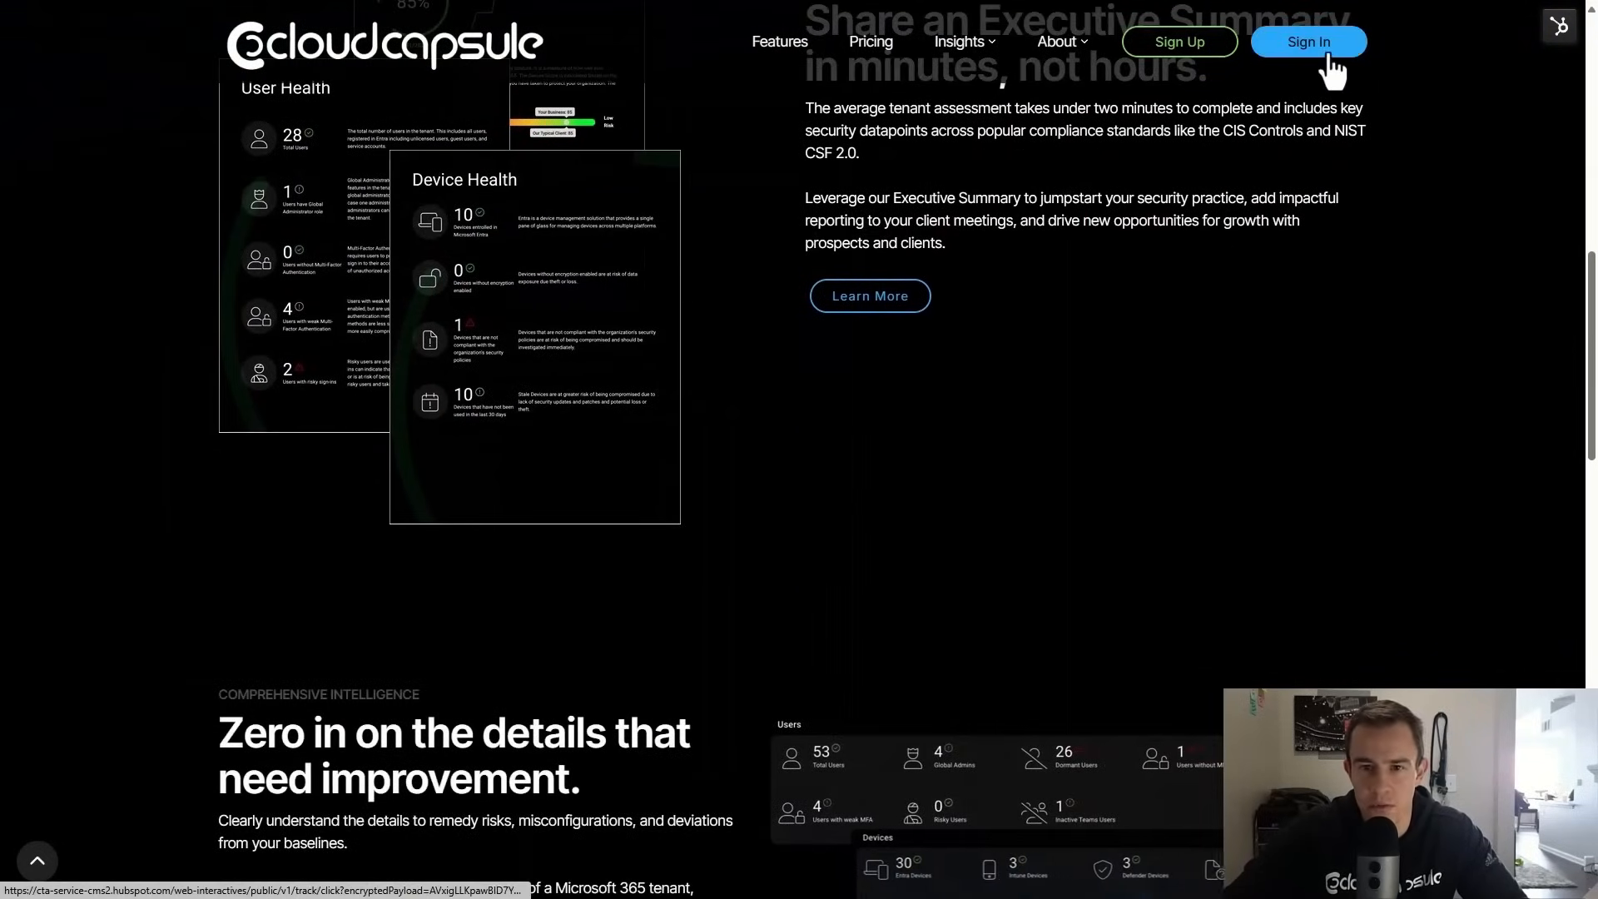
{"action": "scroll", "scroll_direction": "down", "scroll_amount": 3}
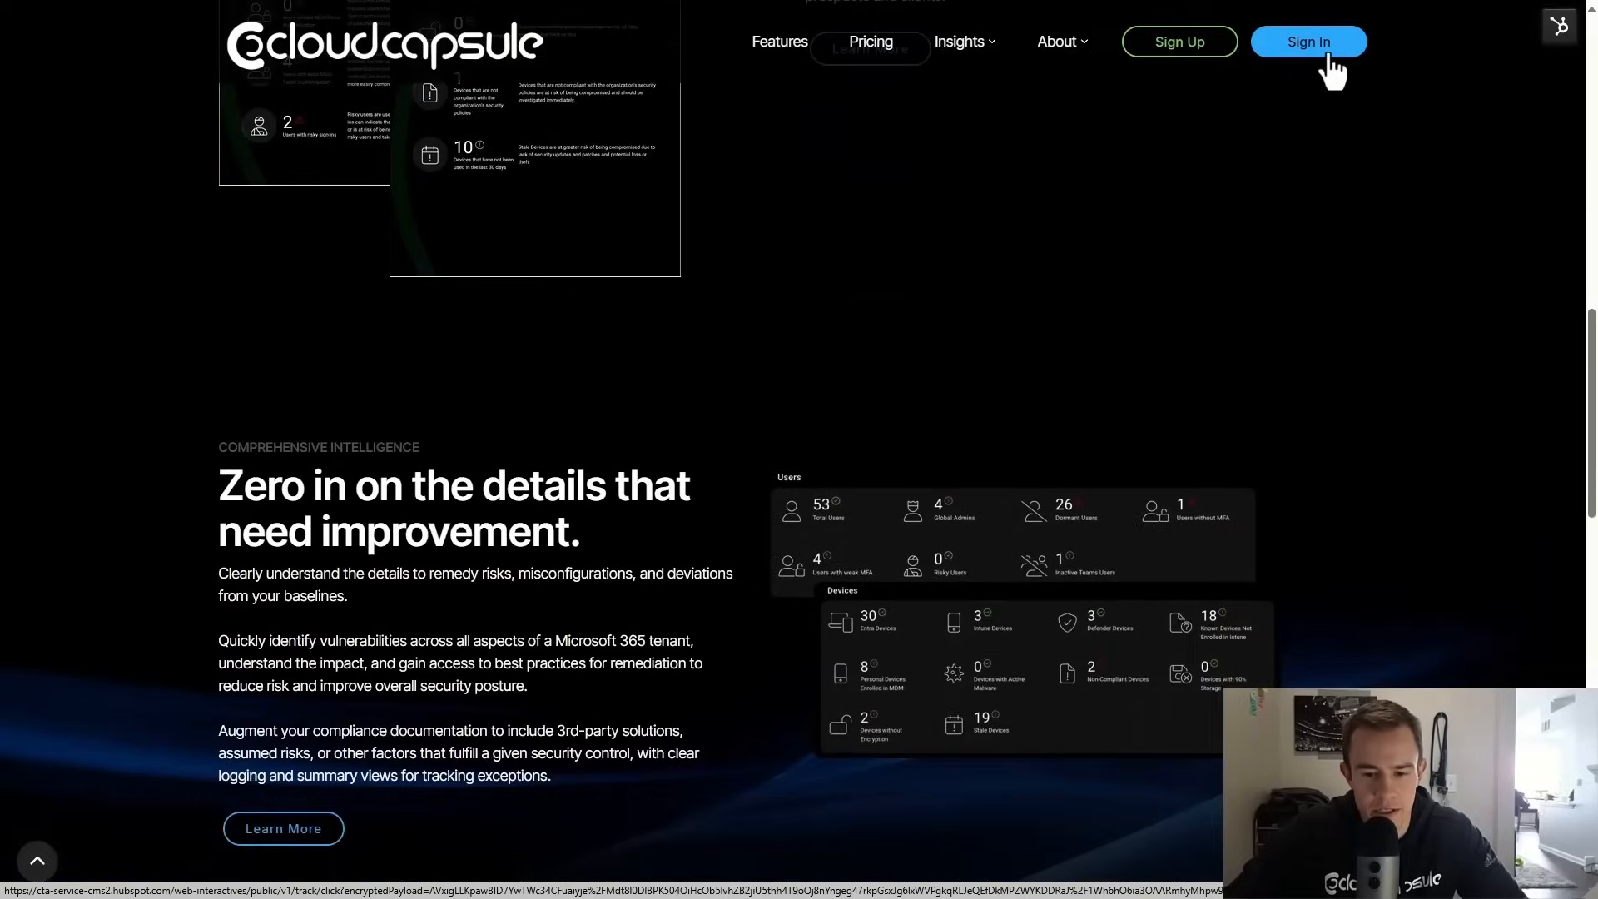
{"action": "left_click", "coordinate": [1309, 42]}
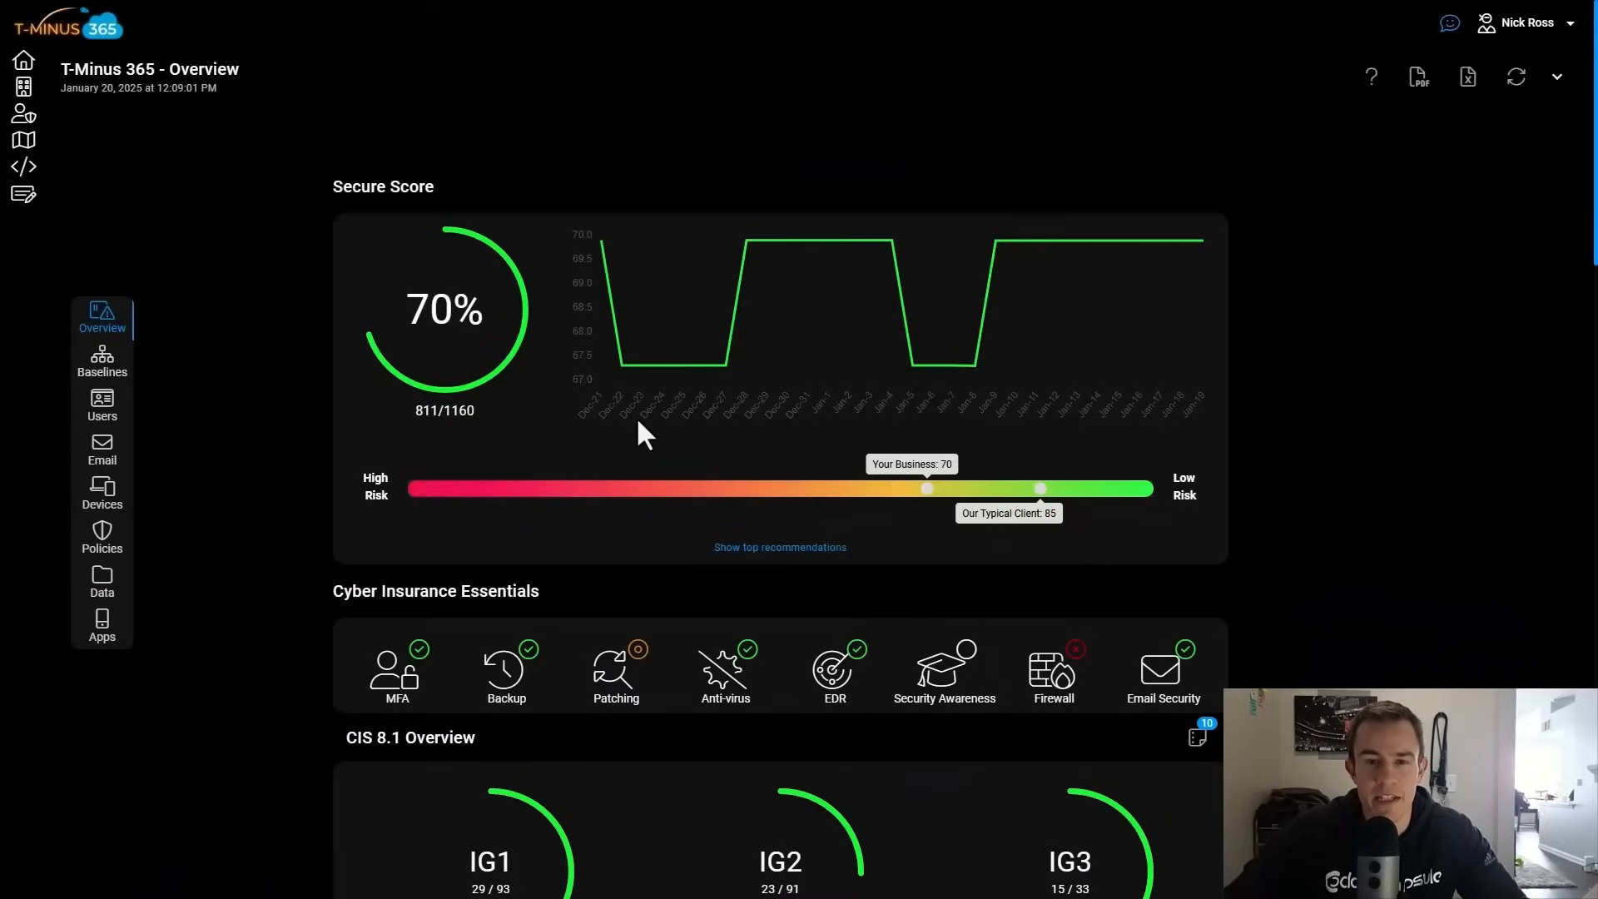
{"action": "scroll", "scroll_direction": "down", "scroll_amount": 3}
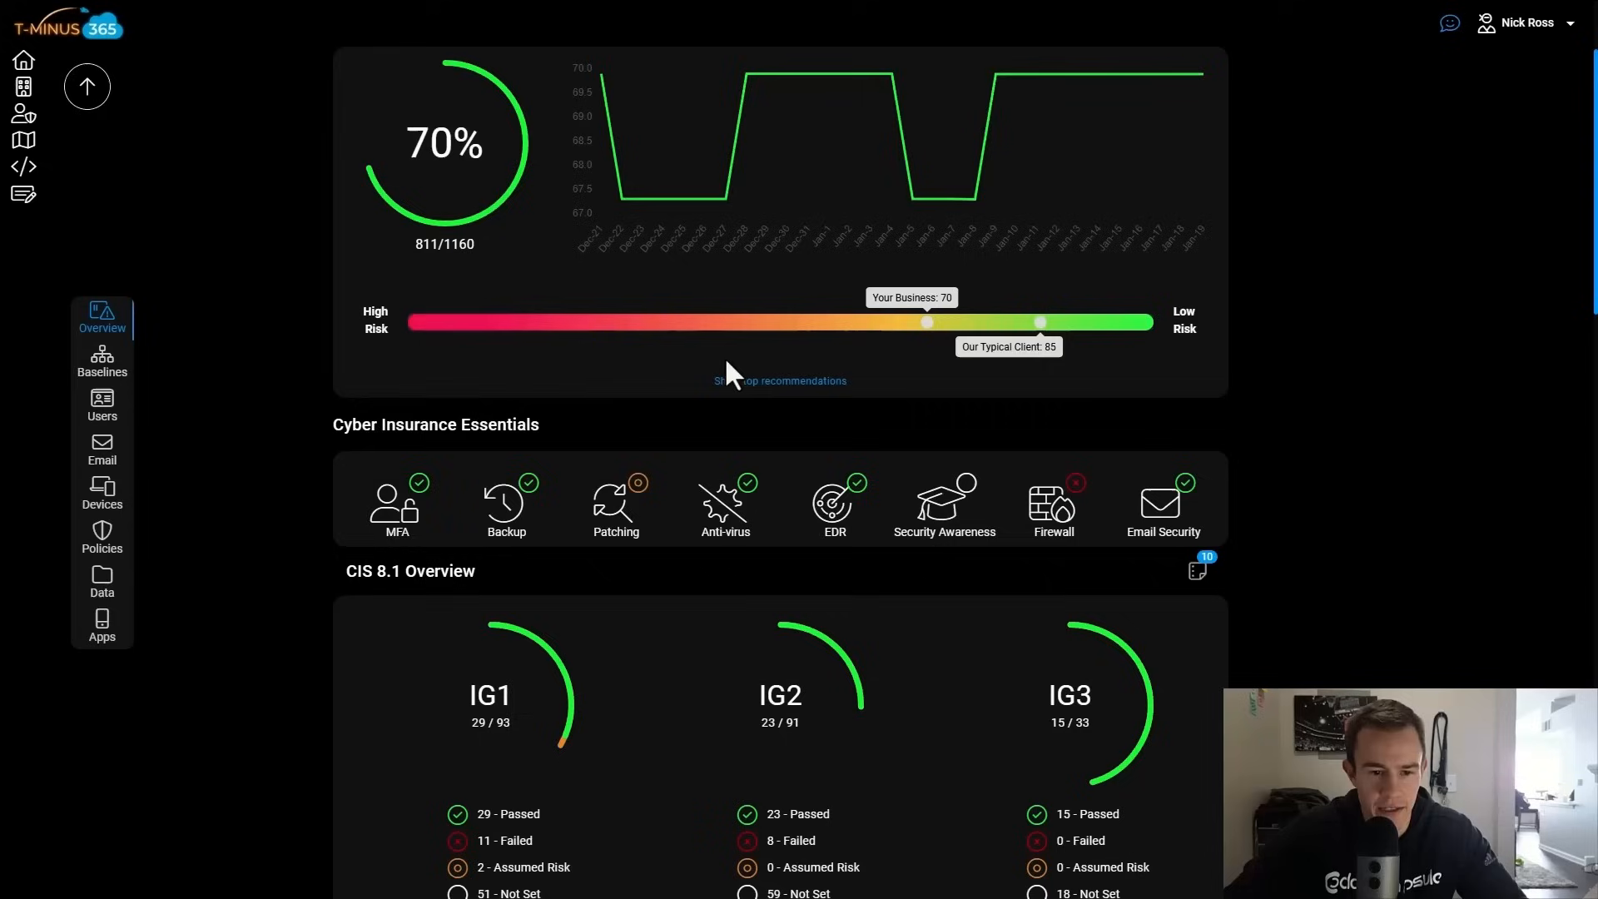
{"action": "scroll", "scroll_direction": "down", "scroll_amount": 3}
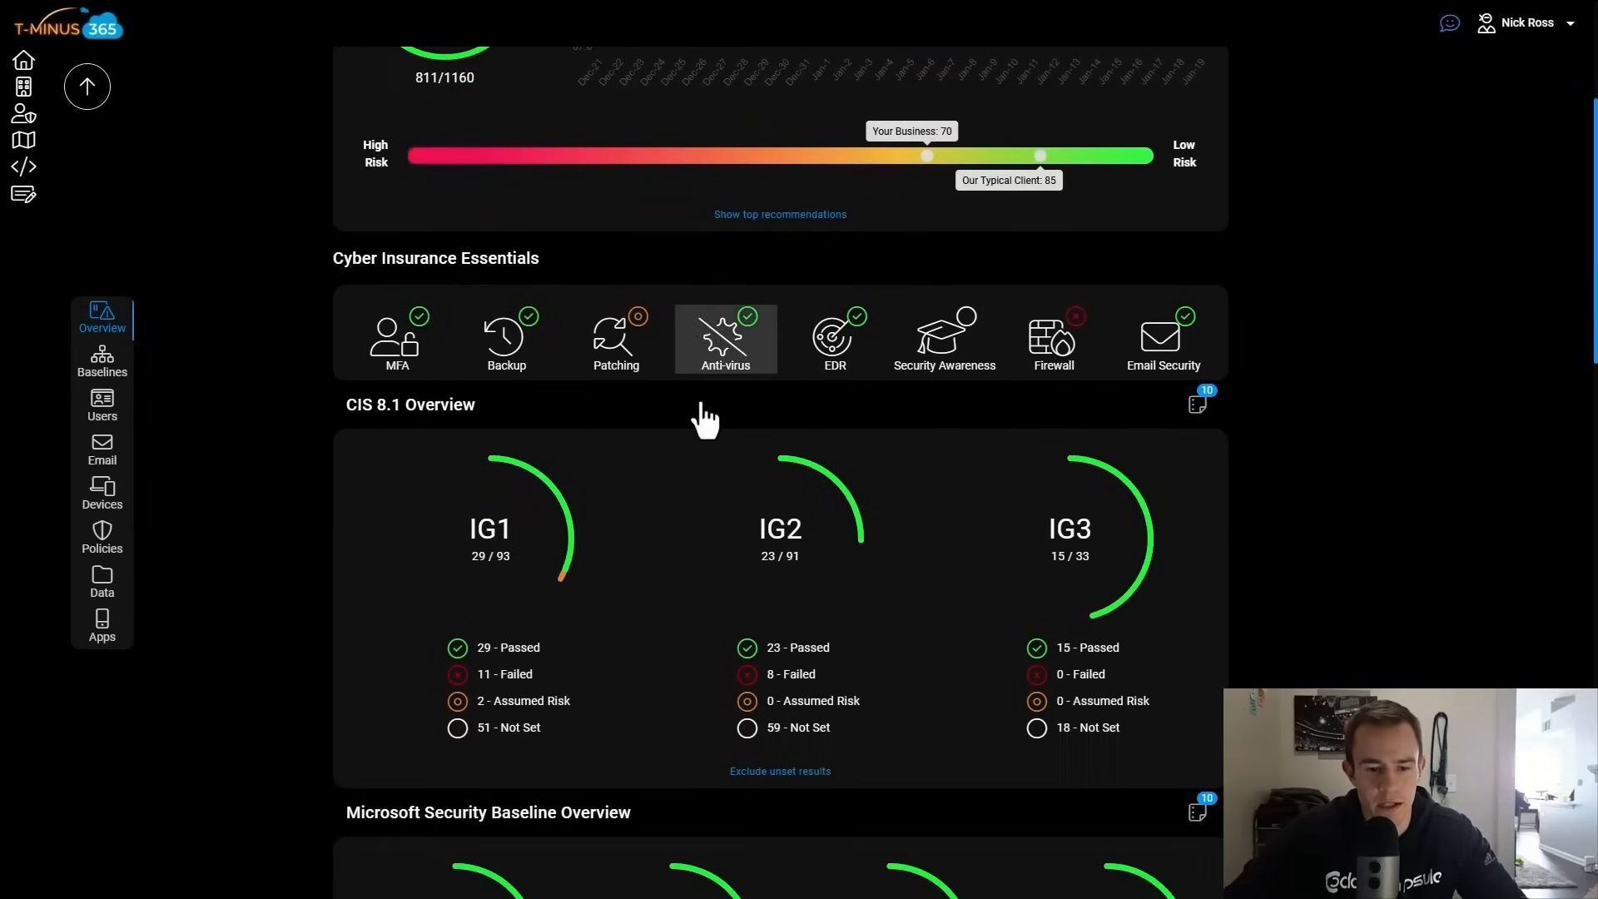
Show the Baselines CIS 8.1 section 1, Inventory and Control of Enterprise Assets, with pass/fail results.
{"action": "left_click", "coordinate": [100, 363]}
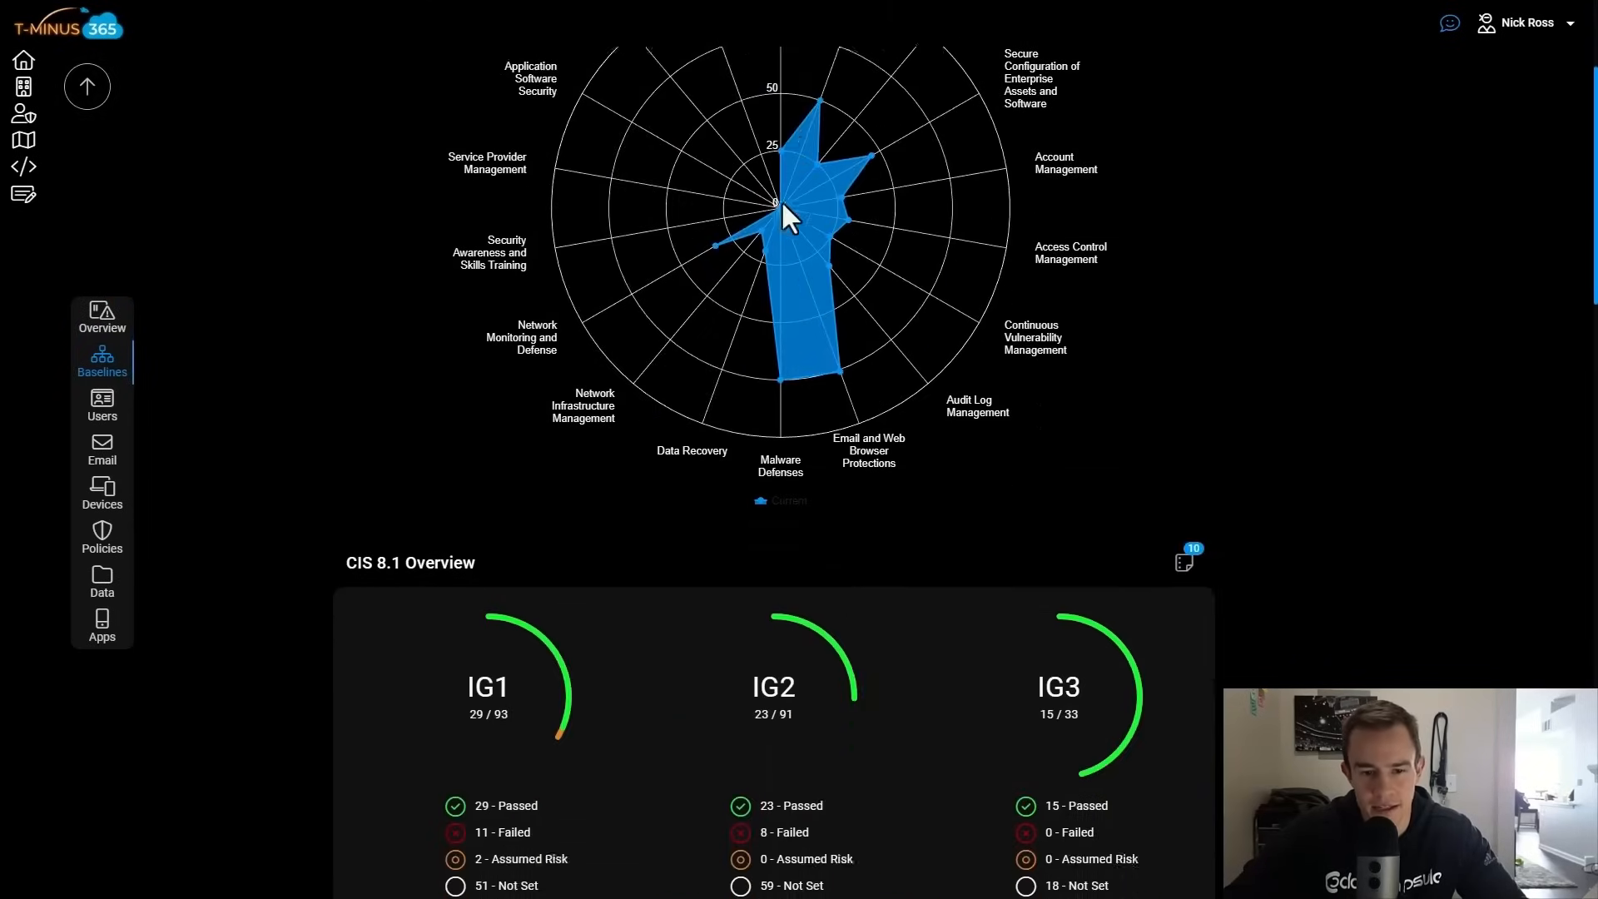
{"action": "scroll", "scroll_direction": "down", "scroll_amount": 3}
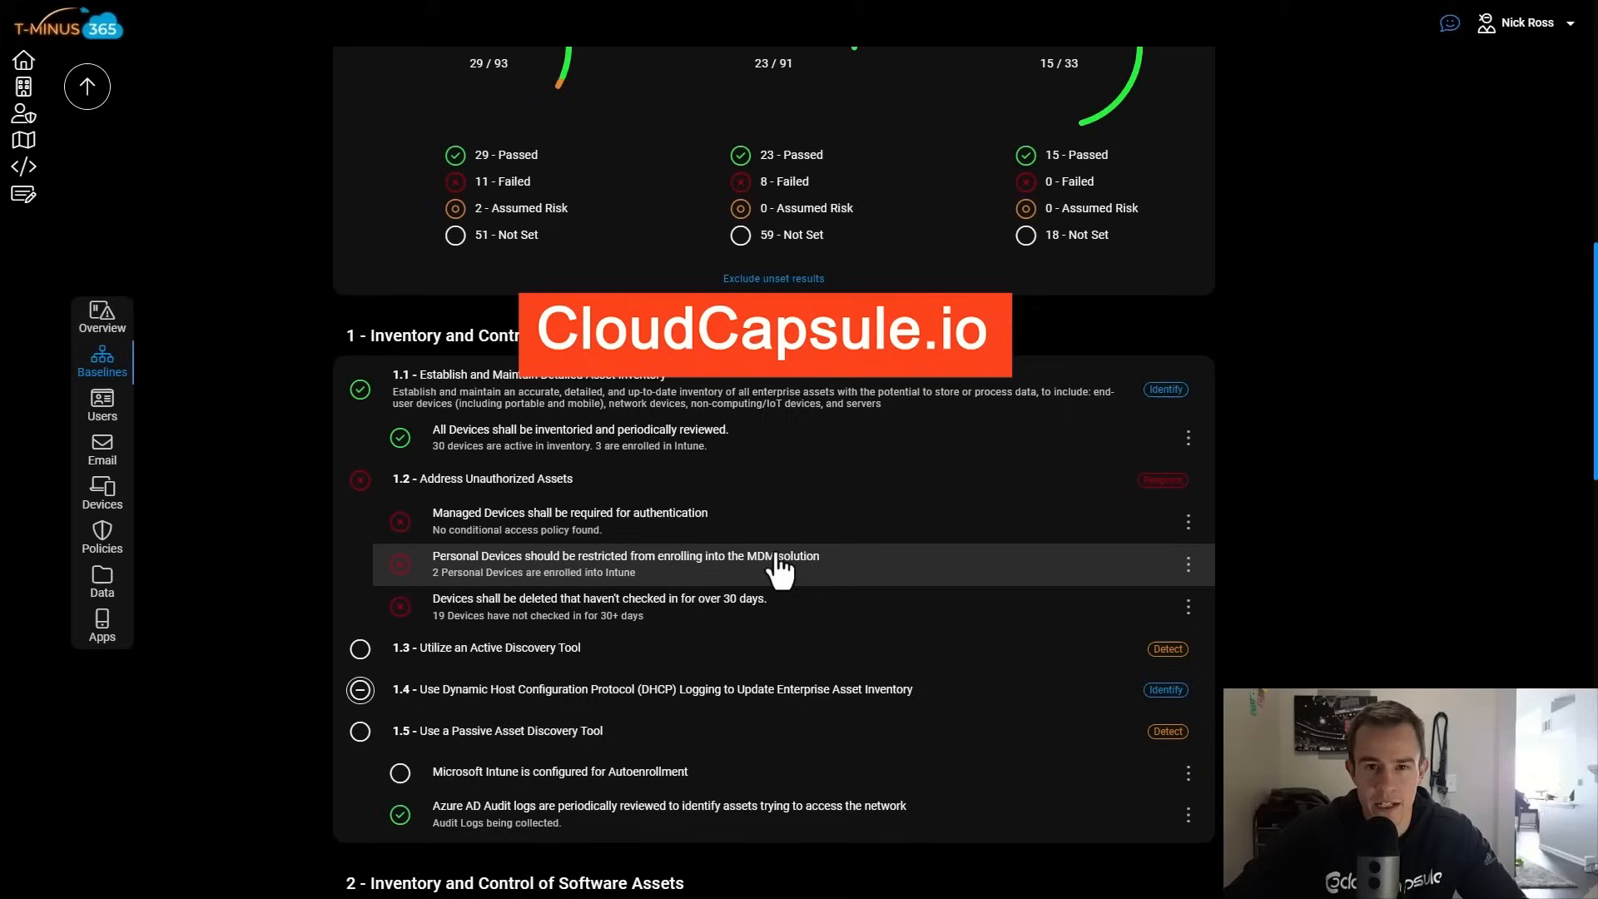
{"action": "mouse_move", "coordinate": [763, 571]}
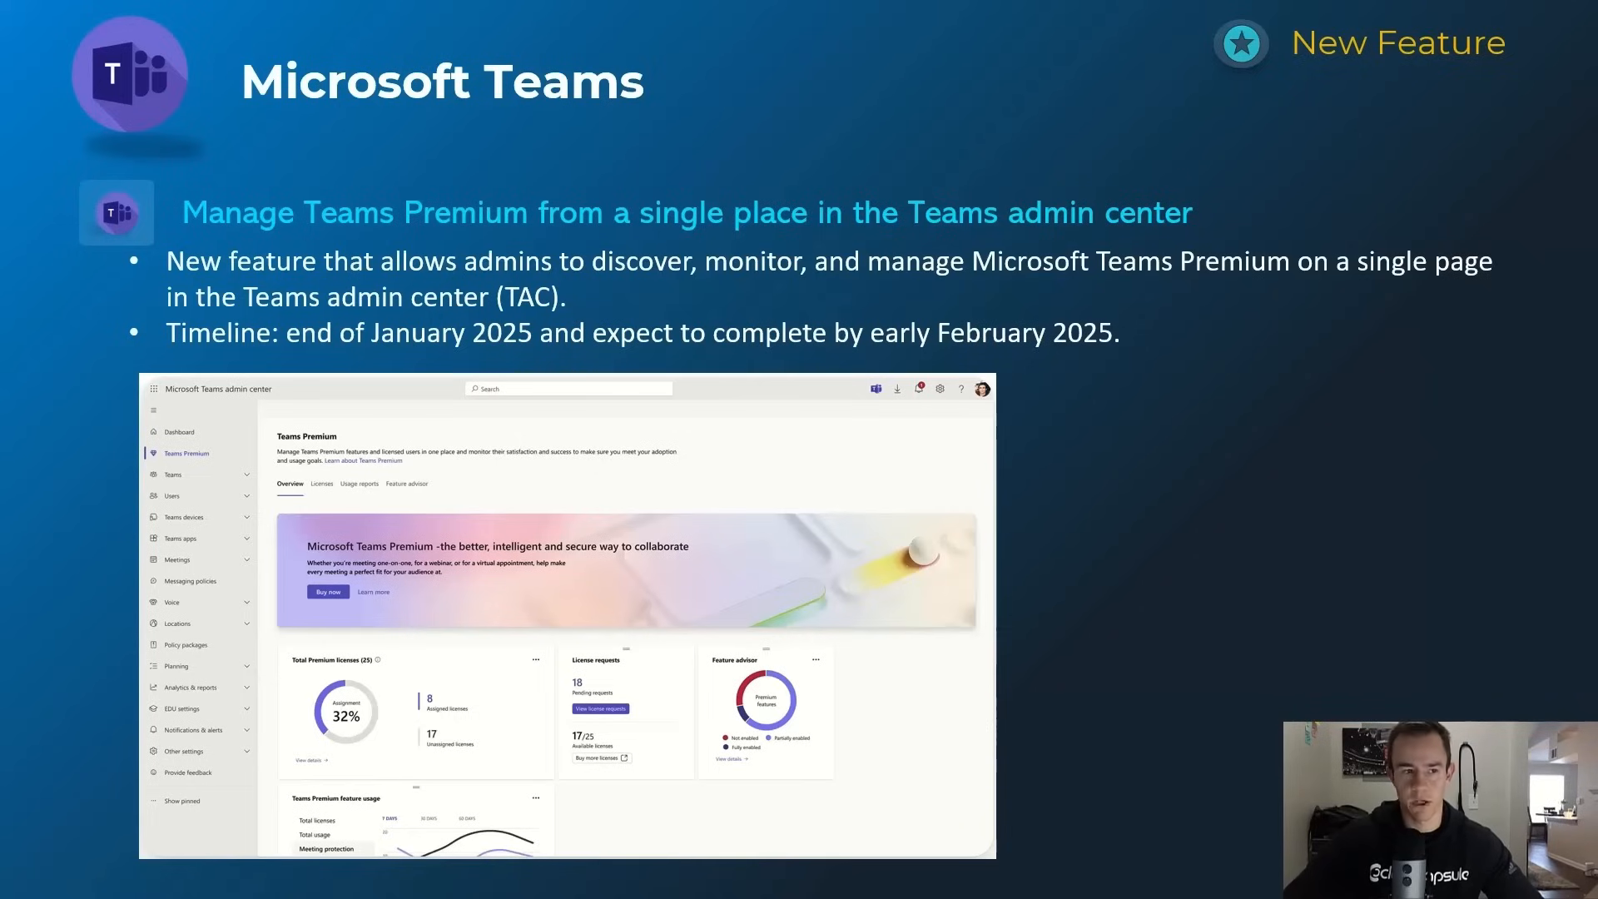
Advance to the Microsoft Teams 'Enable transcription policy by default' slide.
{"action": "key", "text": "Right"}
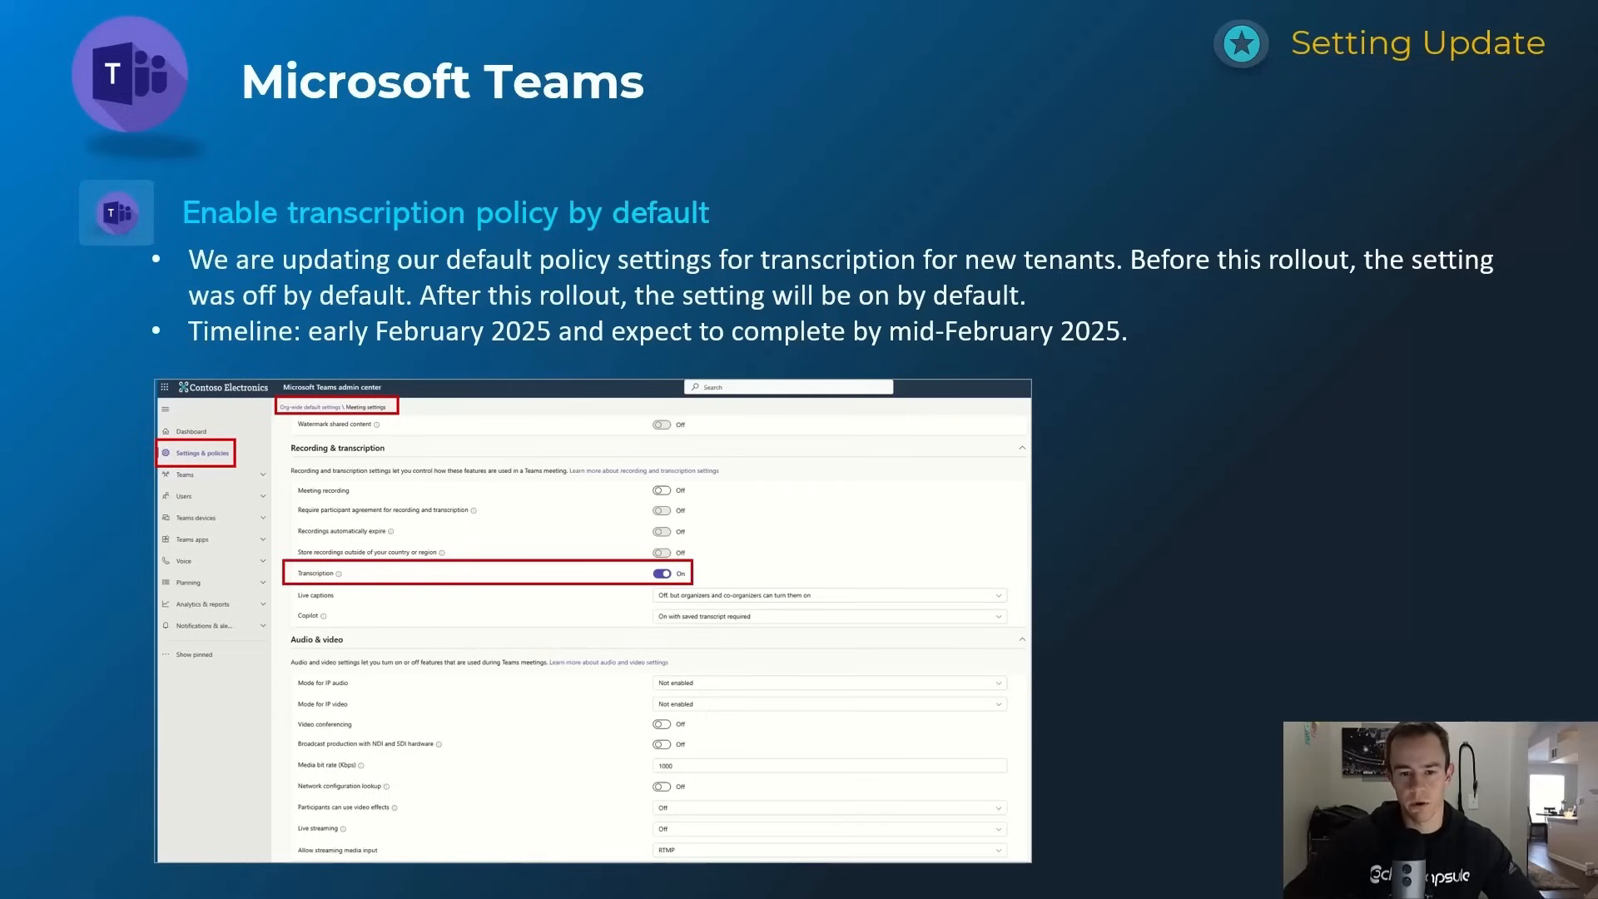
Advance to the Microsoft Intune refreshed Apps interface slide.
{"action": "key", "text": "Right"}
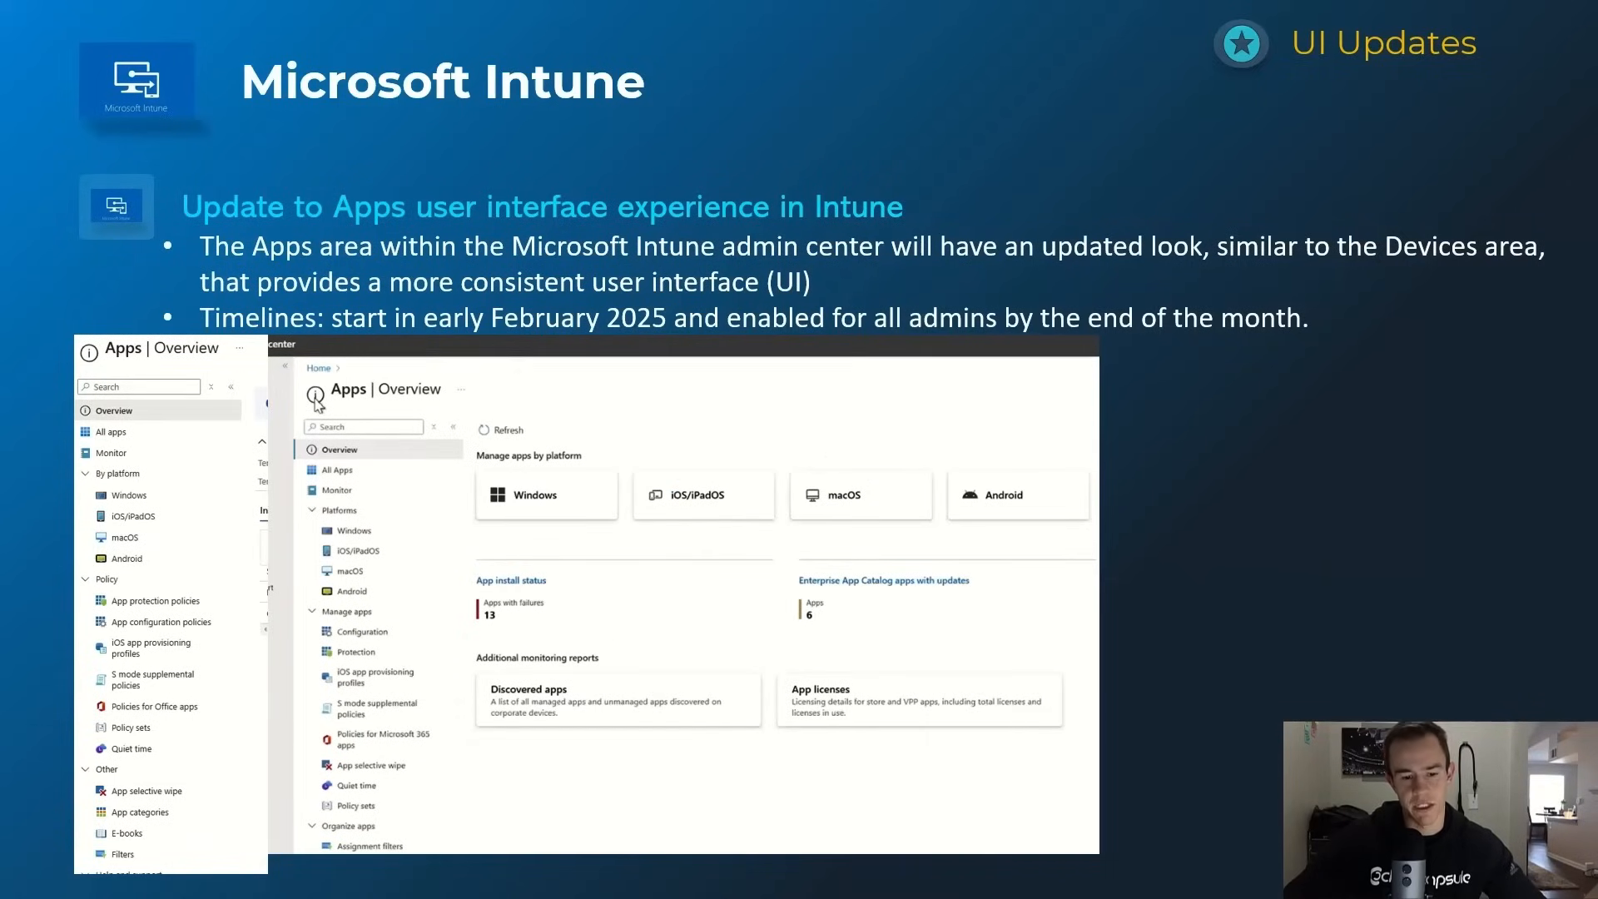
{"action": "key", "text": "Right"}
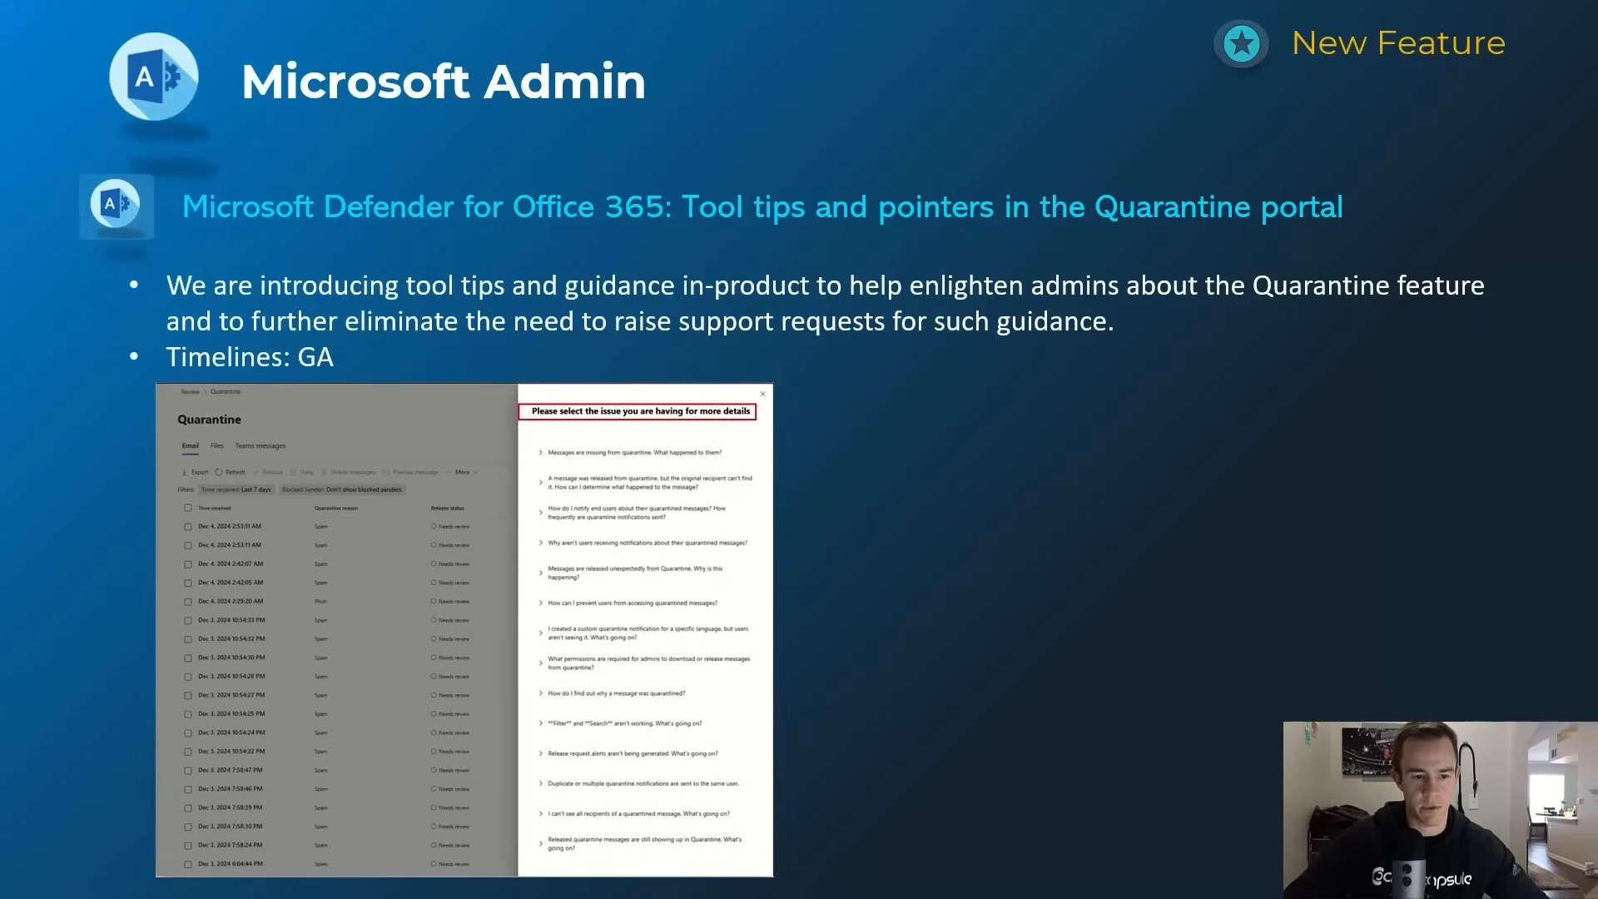
Advance to the Microsoft 365 Copilot Chat rolling out slide with its feature comparison table.
{"action": "key", "text": "right"}
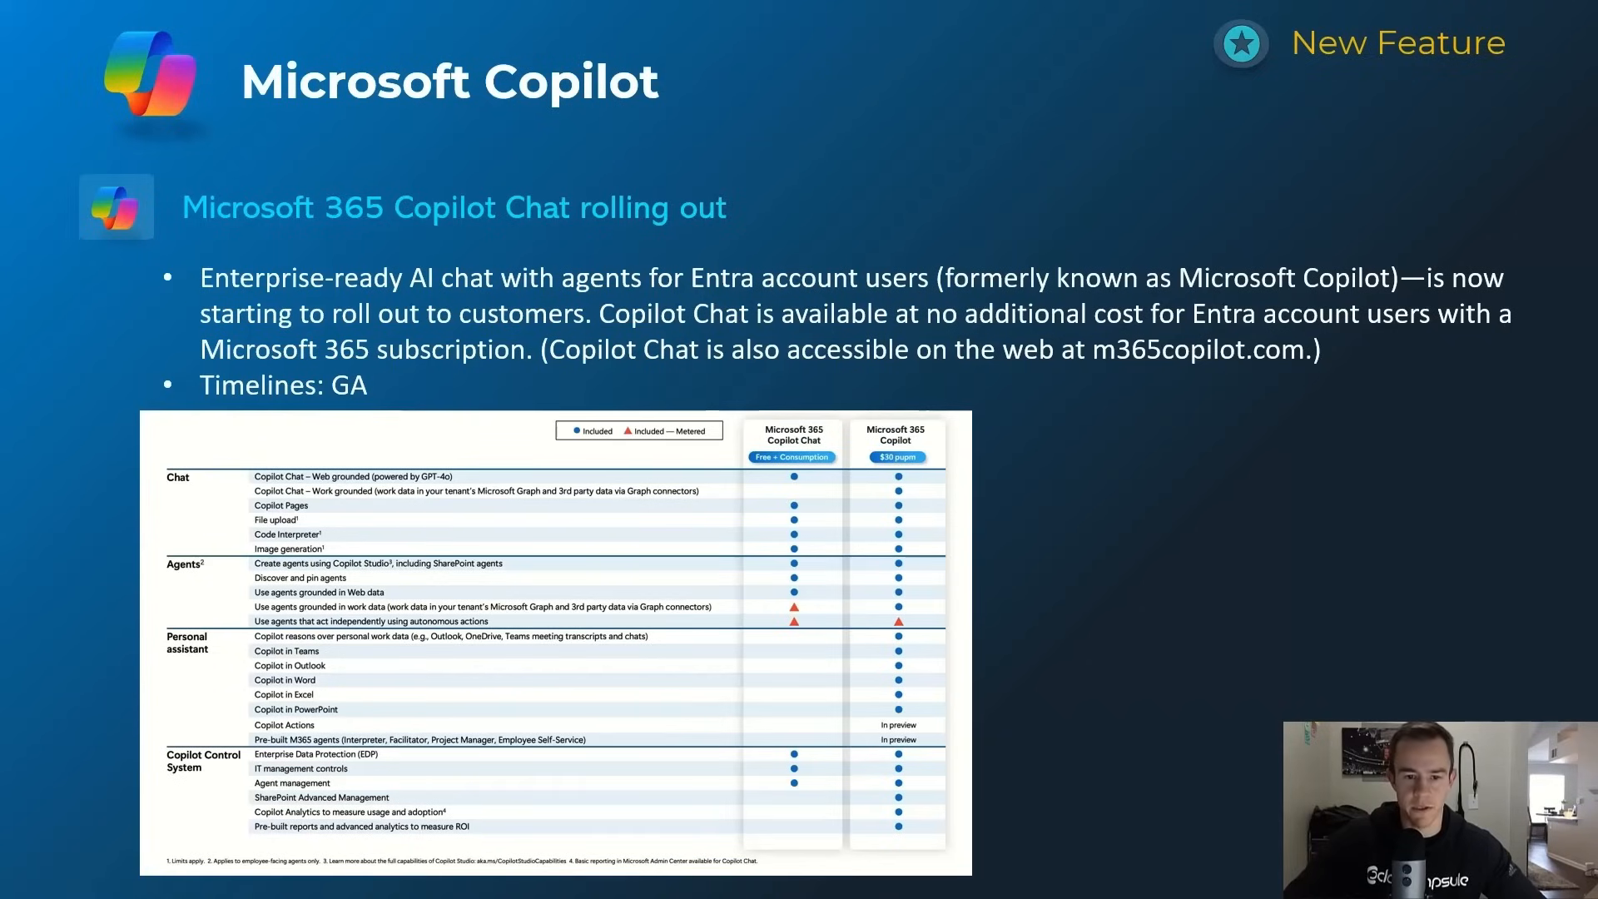
{"action": "key", "text": "right"}
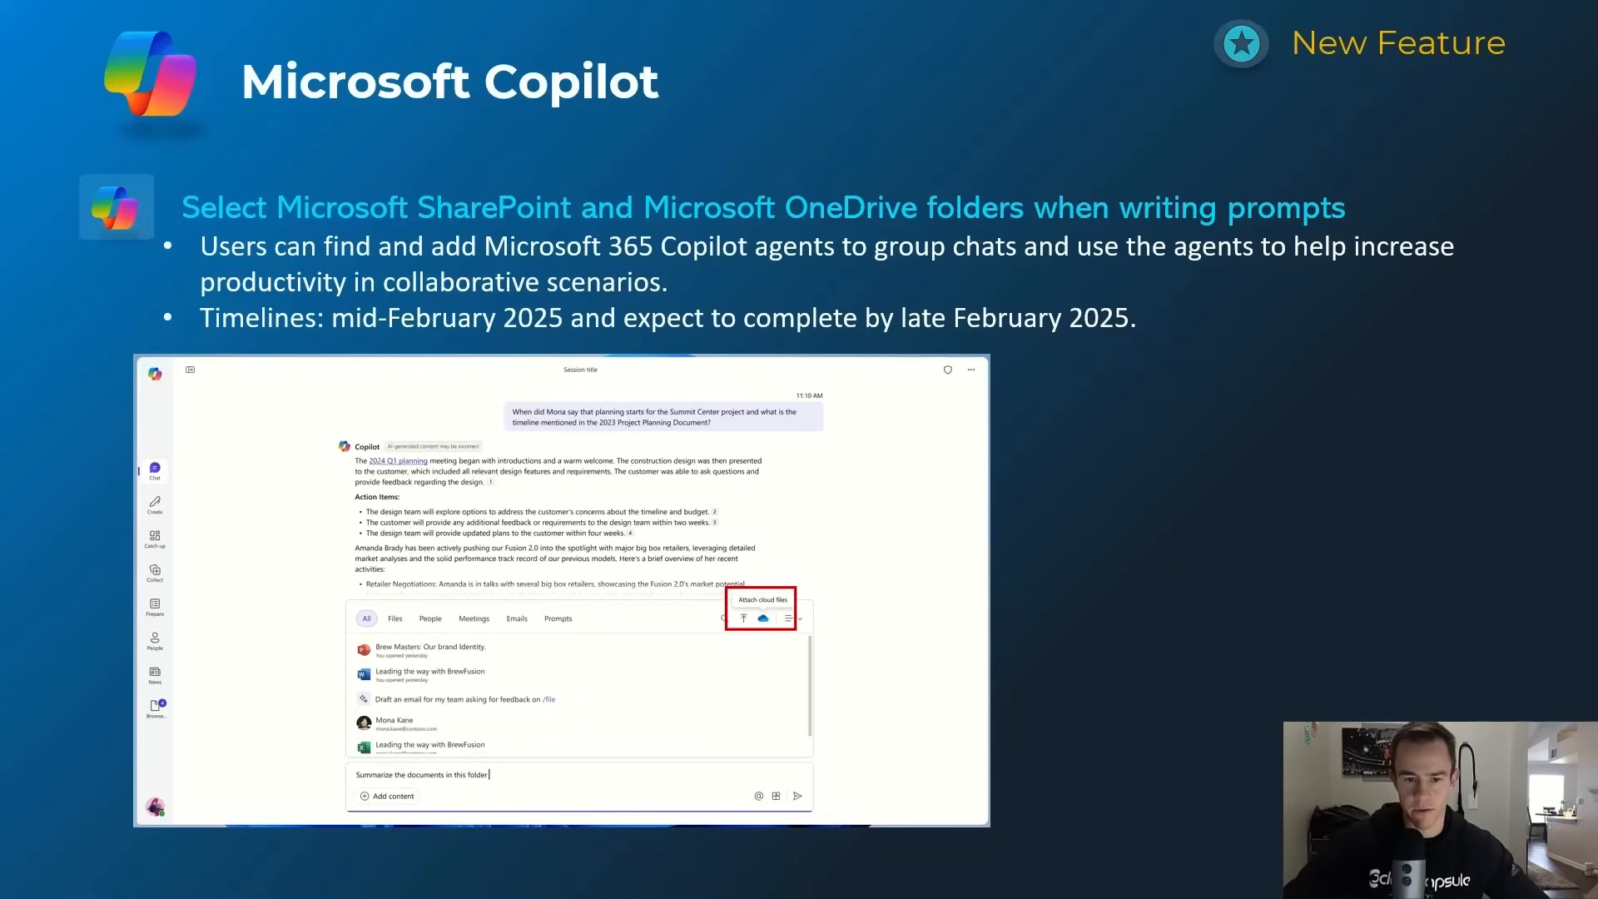
Play the Copilot file-picker demo for attaching SharePoint and OneDrive folders to prompts.
{"action": "left_click", "coordinate": [763, 618]}
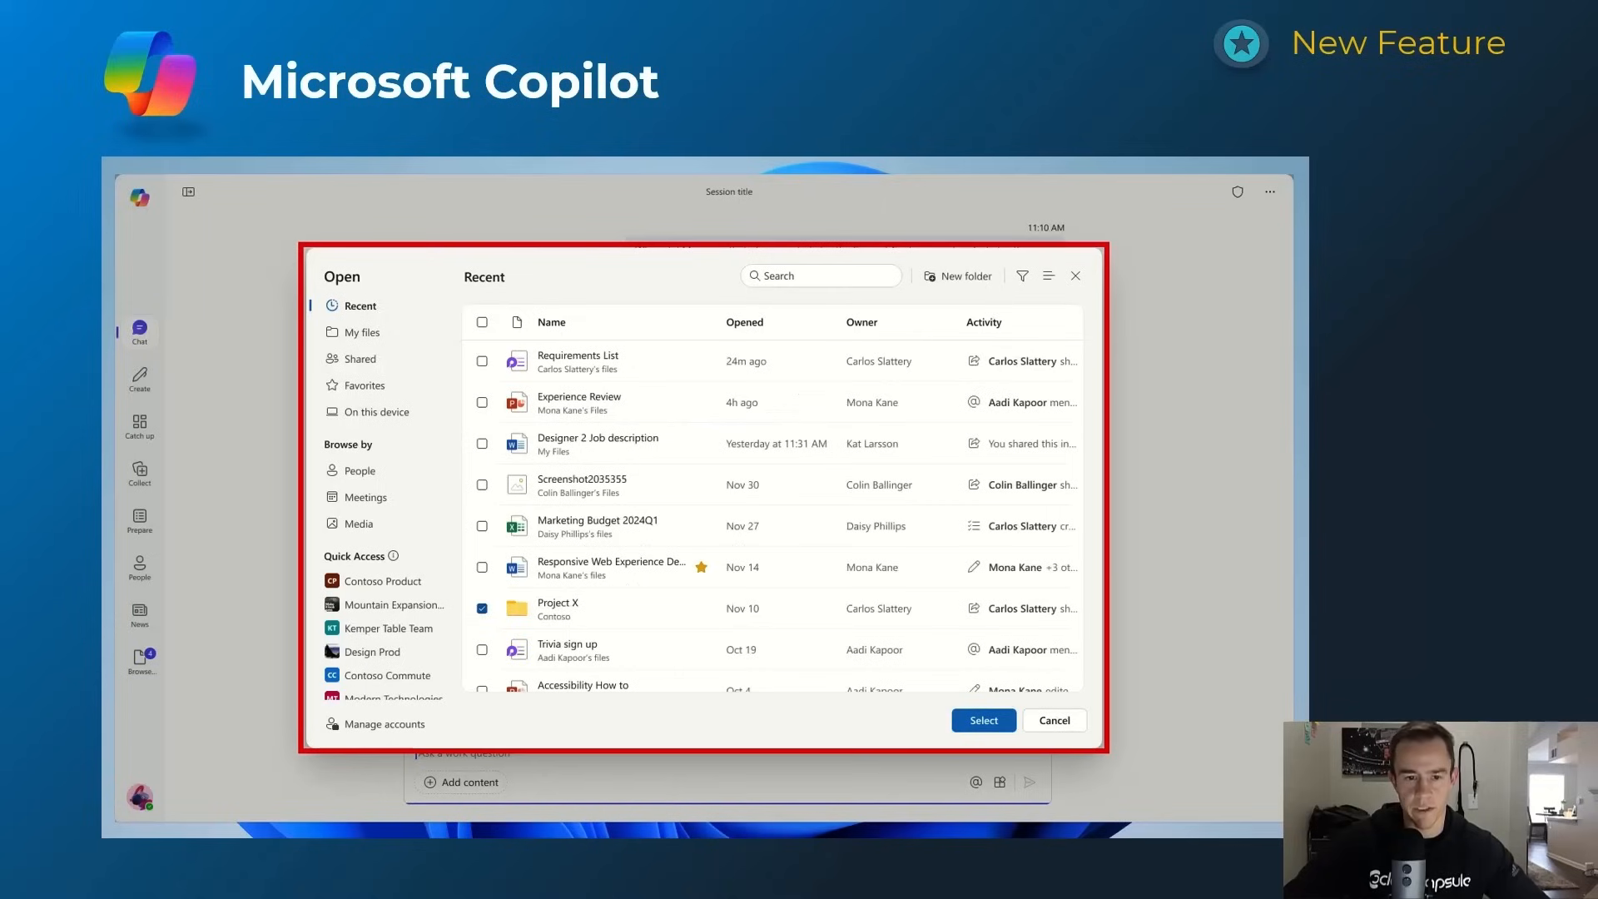